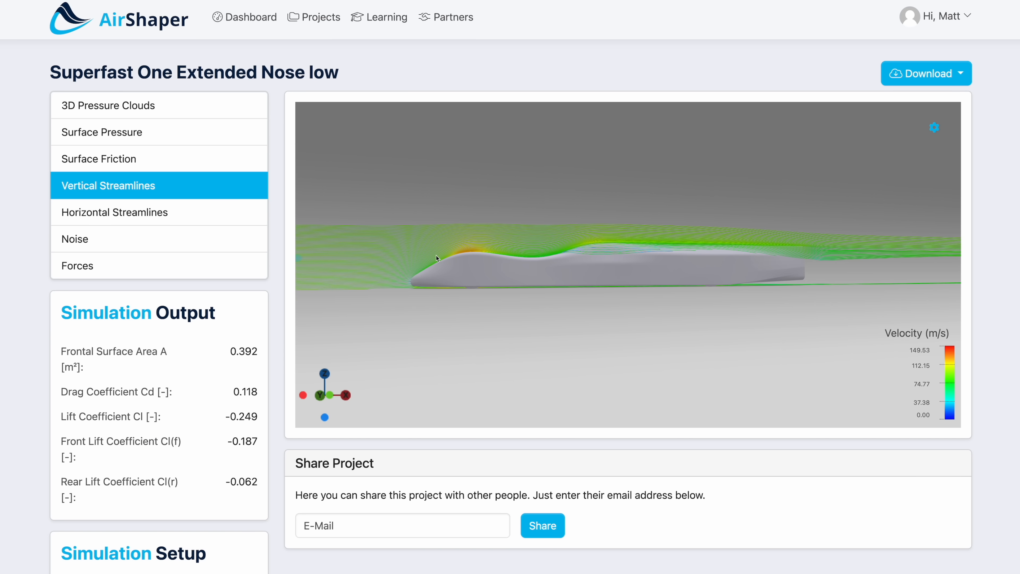
Orbit the car model to inspect the streamlines on its underside and nose.
{"action": "left_click_drag", "start_coordinate": [436, 259], "coordinate": [655, 281]}
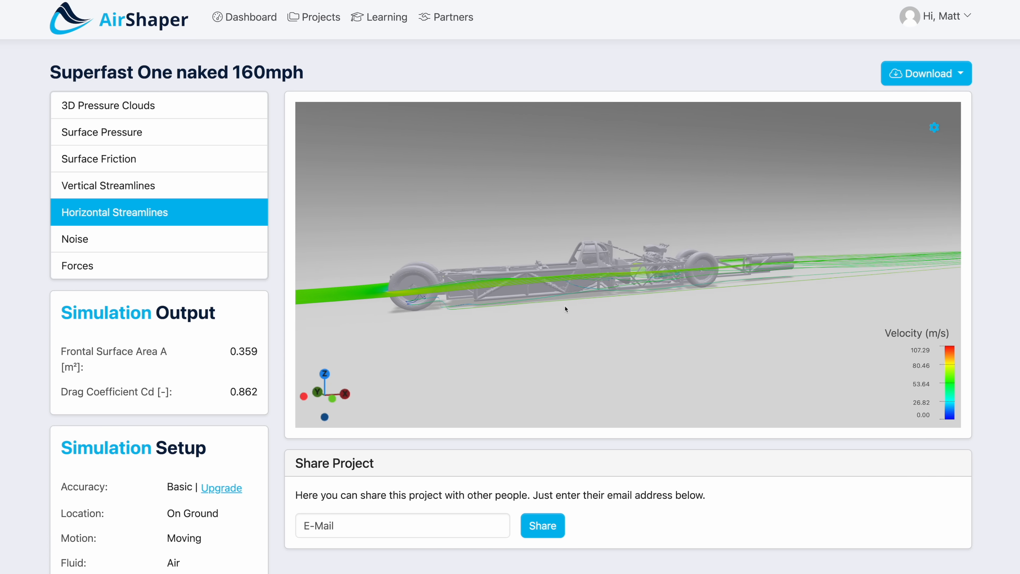
{"action": "left_click_drag", "start_coordinate": [566, 310], "coordinate": [600, 332]}
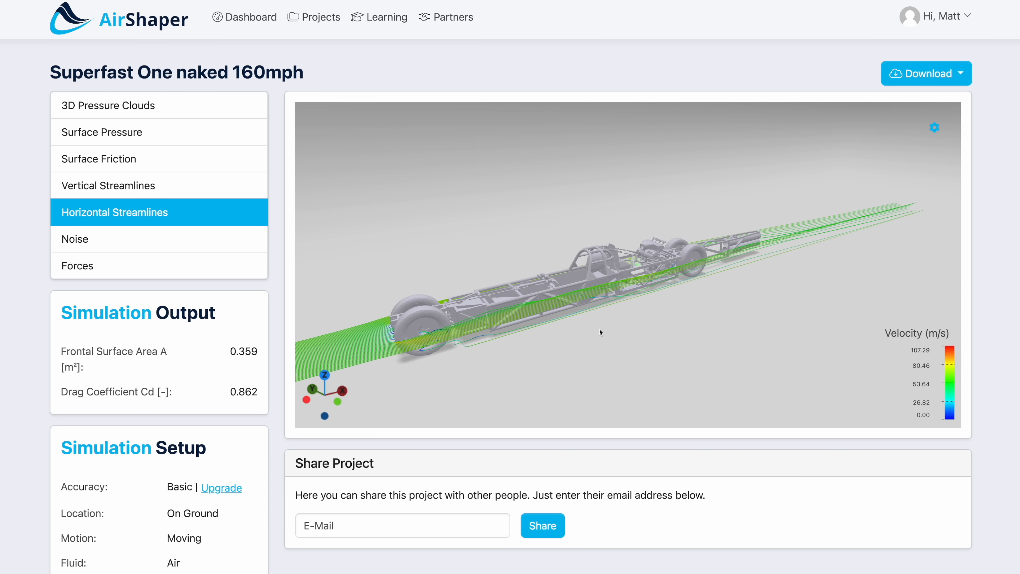
{"action": "left_click_drag", "start_coordinate": [600, 332], "coordinate": [612, 308]}
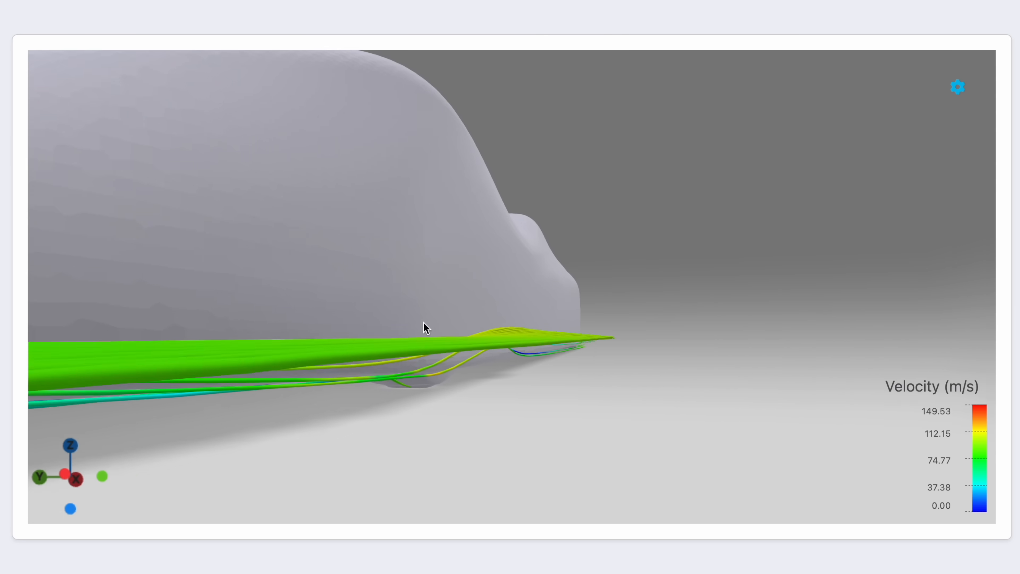
{"action": "left_click_drag", "start_coordinate": [423, 328], "coordinate": [452, 307]}
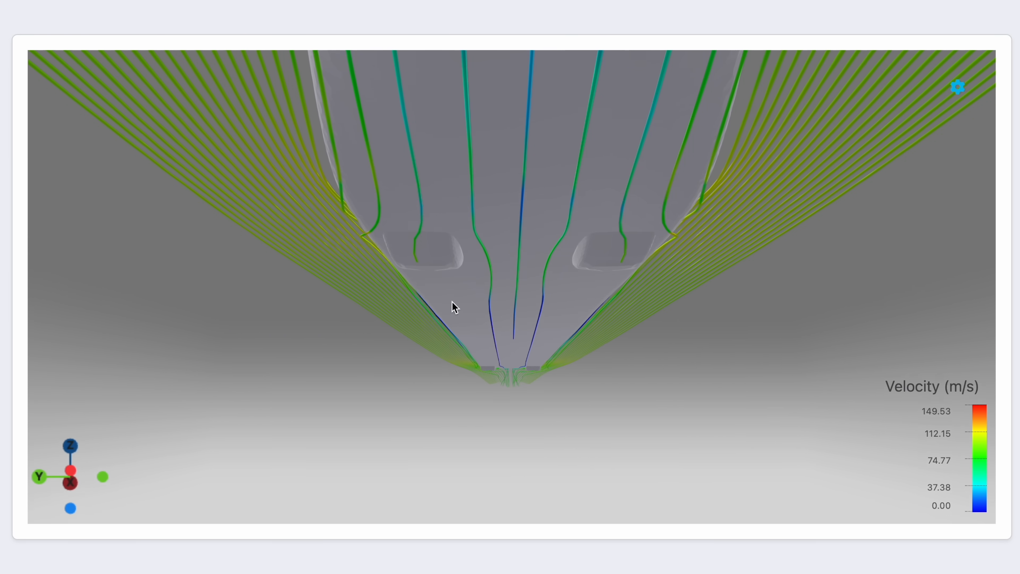
{"action": "left_click_drag", "start_coordinate": [452, 307], "coordinate": [430, 318]}
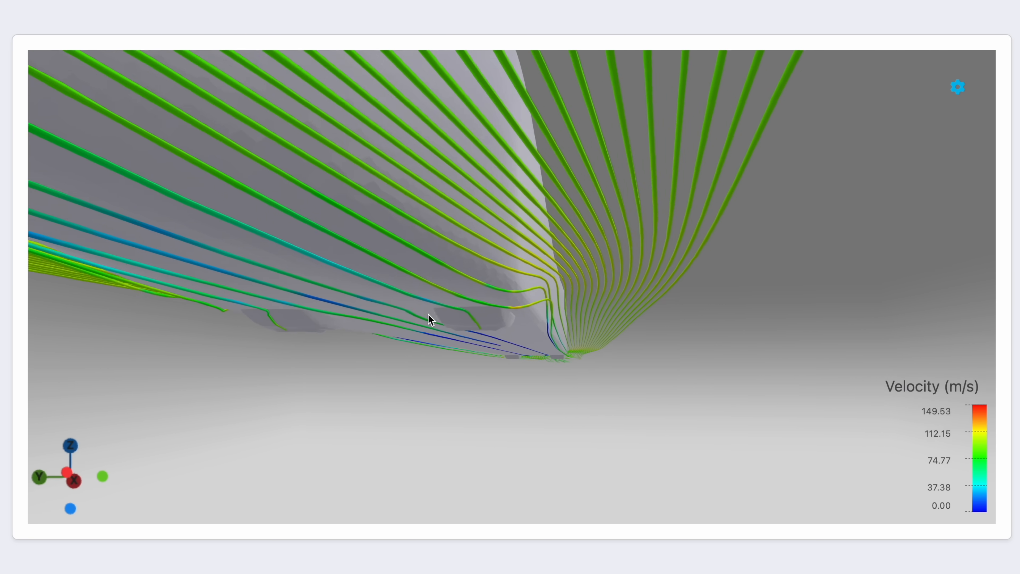
{"action": "left_click_drag", "start_coordinate": [430, 319], "coordinate": [398, 324]}
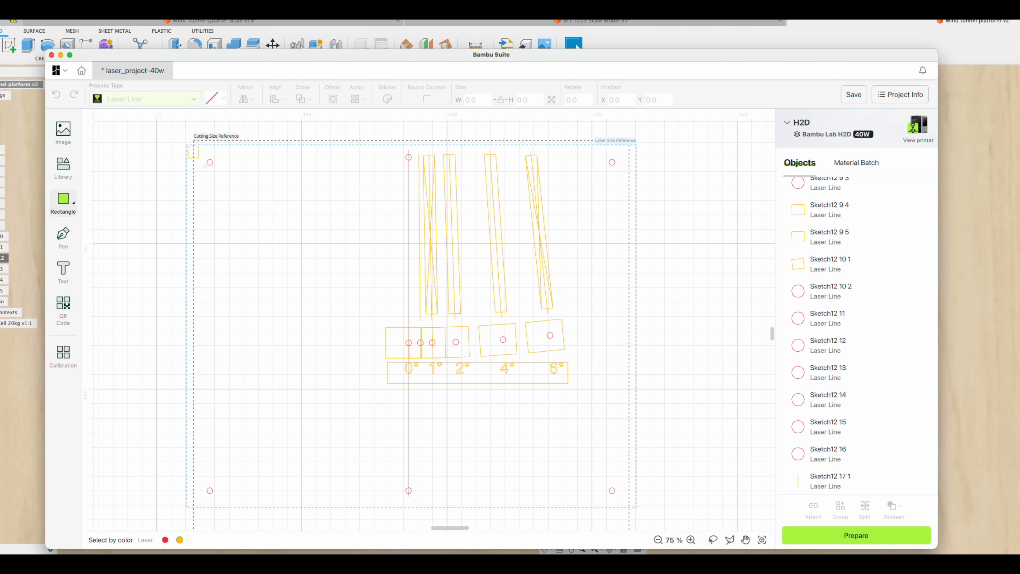
Go to the MakerWorld listing for the land speed rocket car and view its details.
{"action": "left_click", "coordinate": [856, 536]}
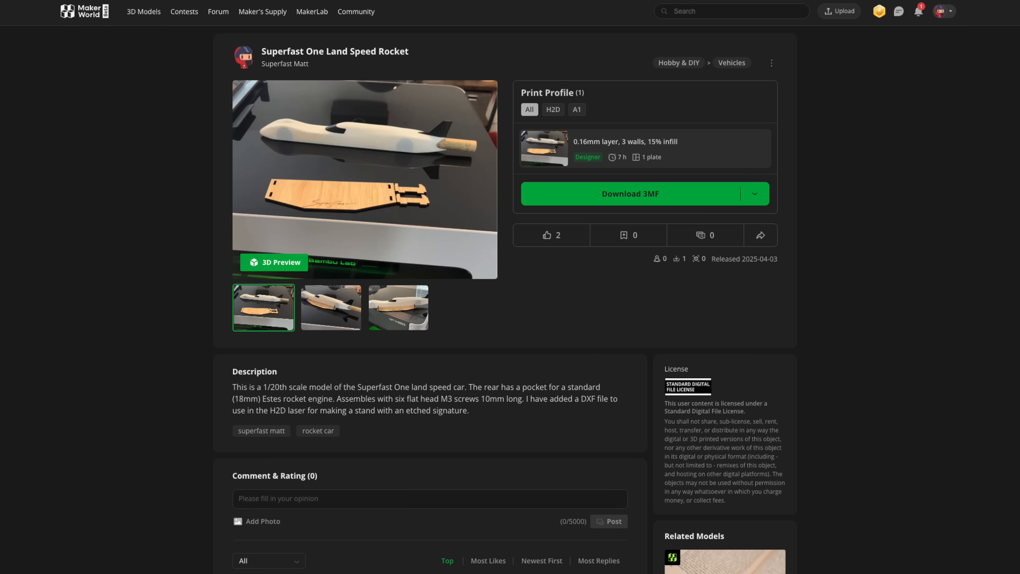
{"action": "left_click", "coordinate": [274, 262]}
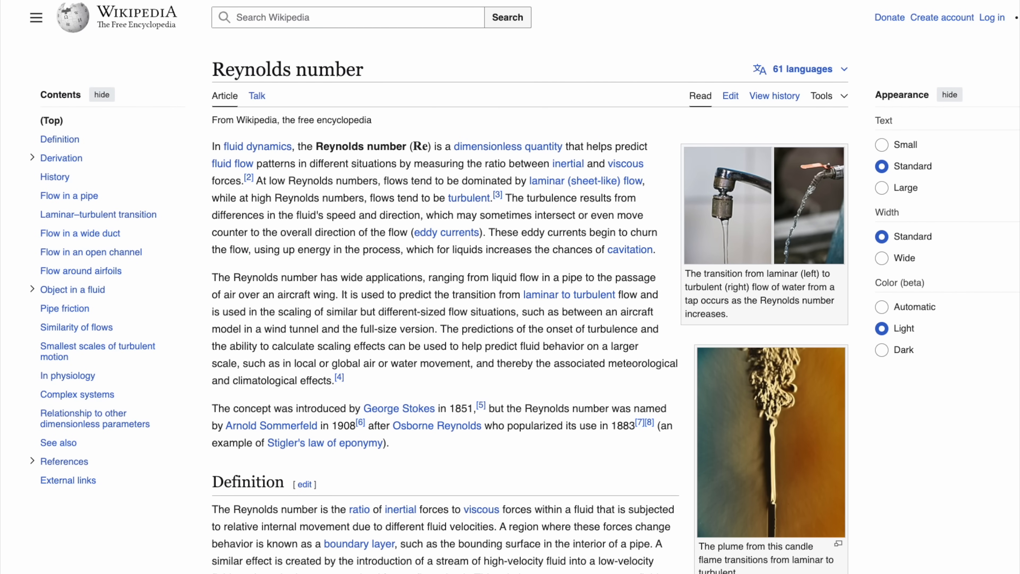
Scroll the Reynolds number article down to the Similarity of flows section.
{"action": "scroll", "scroll_direction": "down", "scroll_amount": 3}
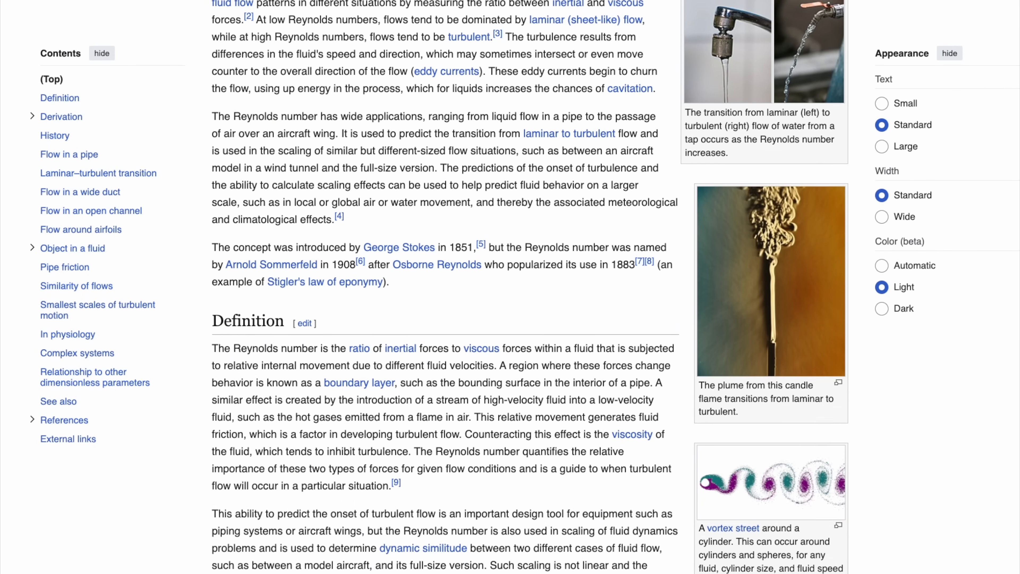
{"action": "scroll", "scroll_direction": "down", "scroll_amount": 3}
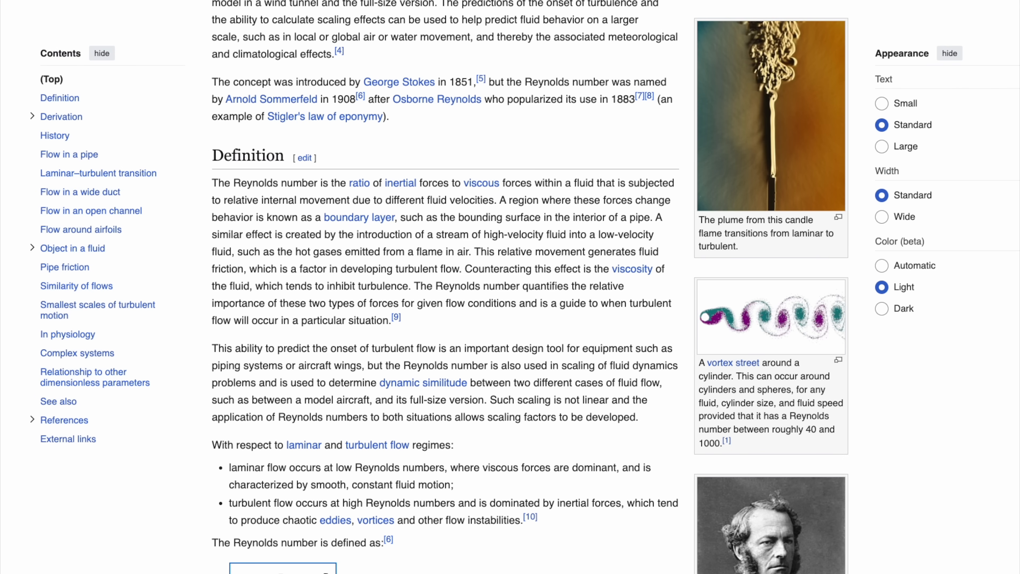
{"action": "scroll", "scroll_direction": "down", "scroll_amount": 3}
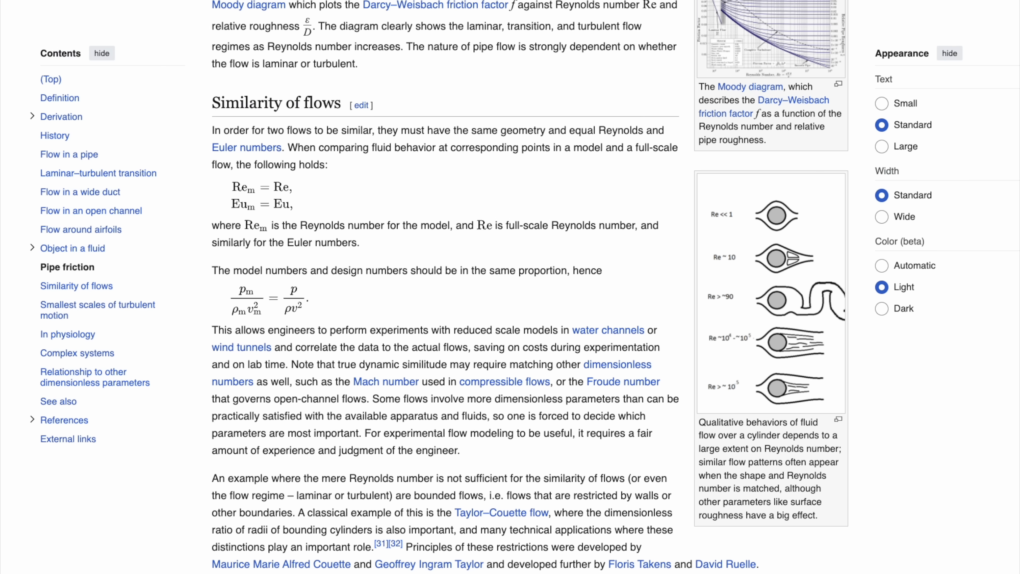
{"action": "scroll", "scroll_direction": "down", "scroll_amount": 3}
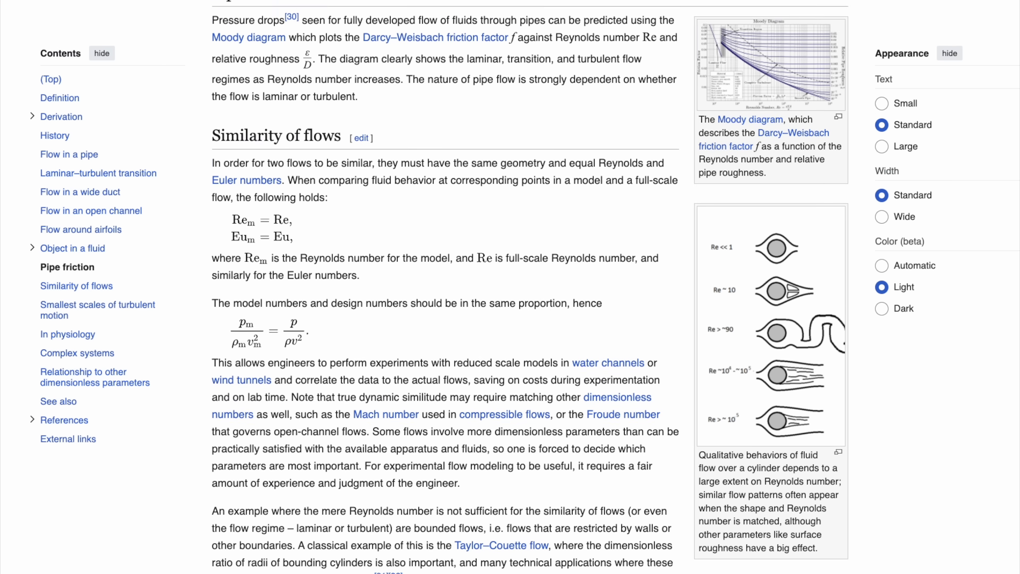